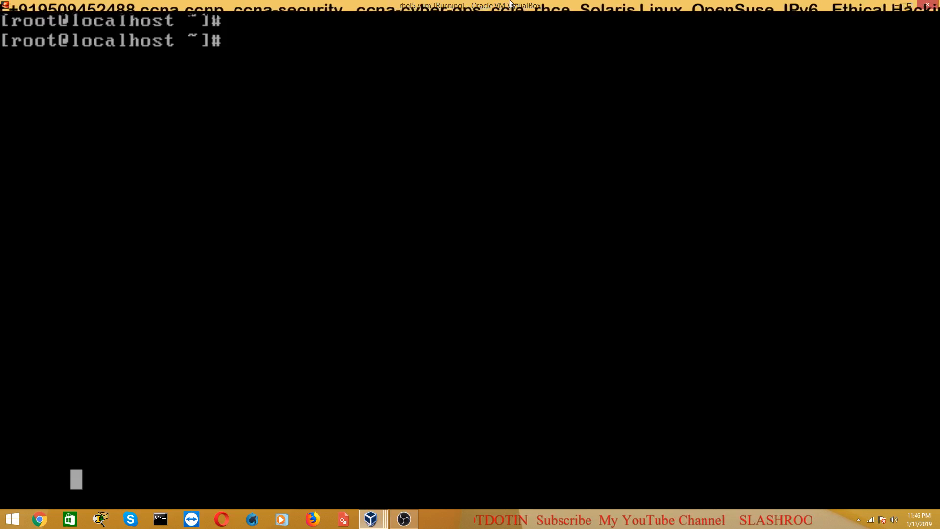
# As root, create the user rahul with useradd and set his password with passwd.
pyautogui.write('useradd')
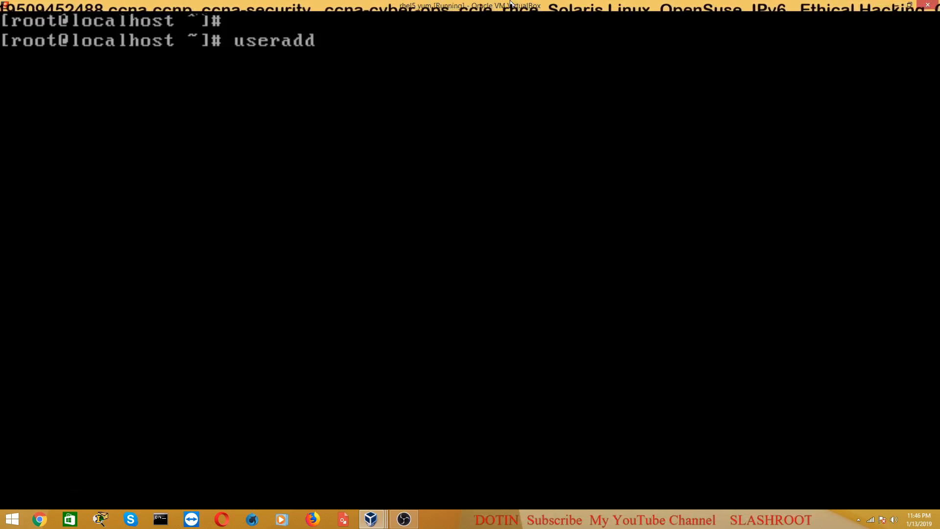
pyautogui.write('rahul')
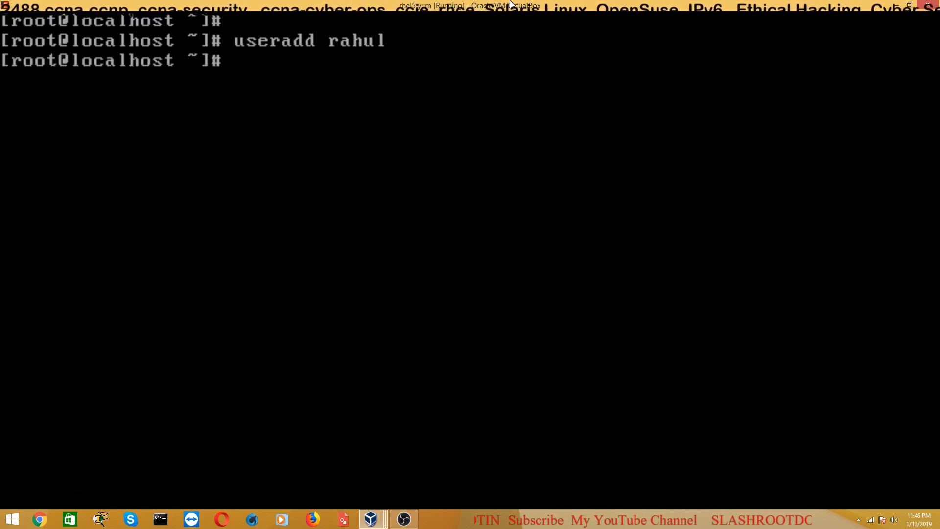
pyautogui.write('passwd rah')
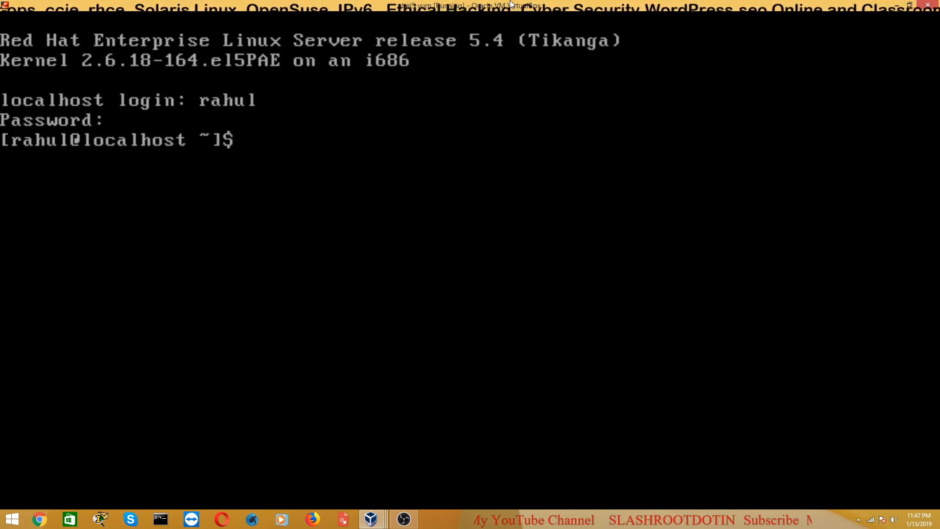
# As rahul, run 'fdisk -l' and see it fail with command not found.
pyautogui.write('fd')
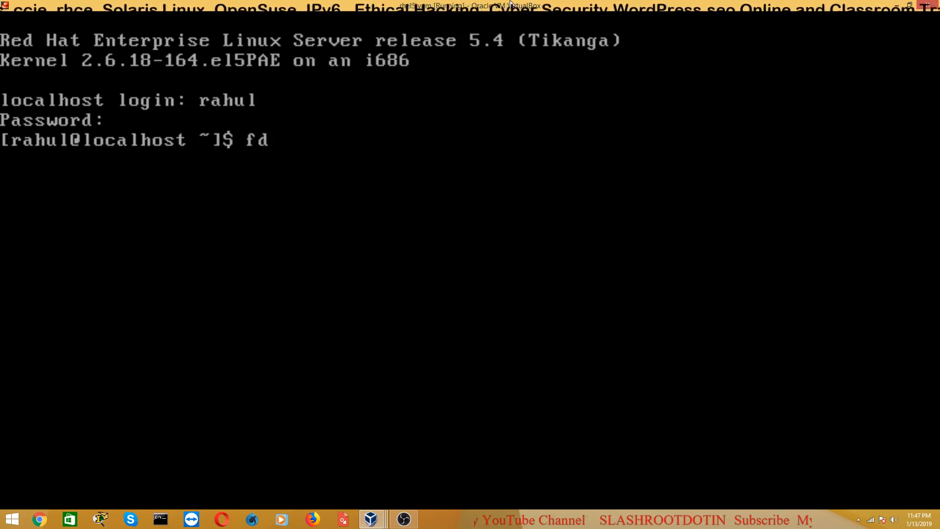
pyautogui.write('i')
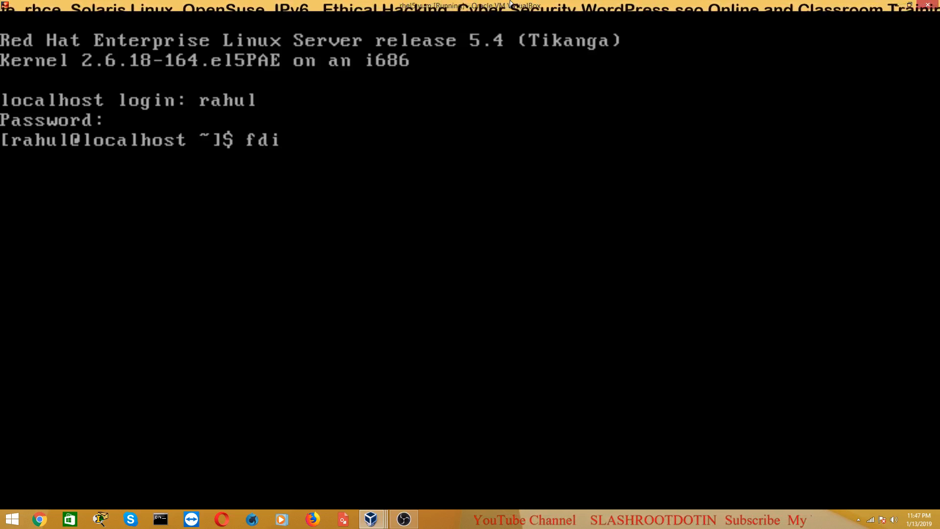
pyautogui.write('sk -l')
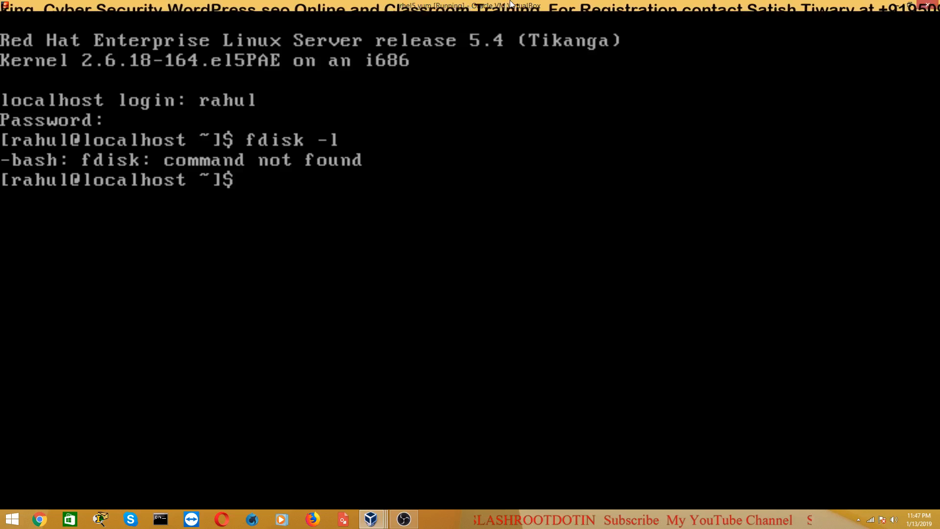
# As rahul, run 'sudo fdisk -l' before switching back to the root shell.
pyautogui.write('sudo')
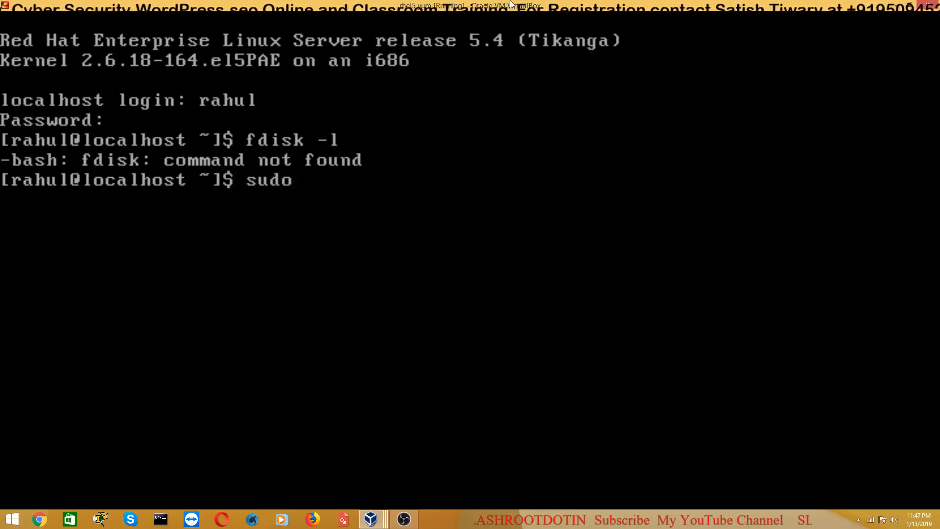
pyautogui.write('fds')
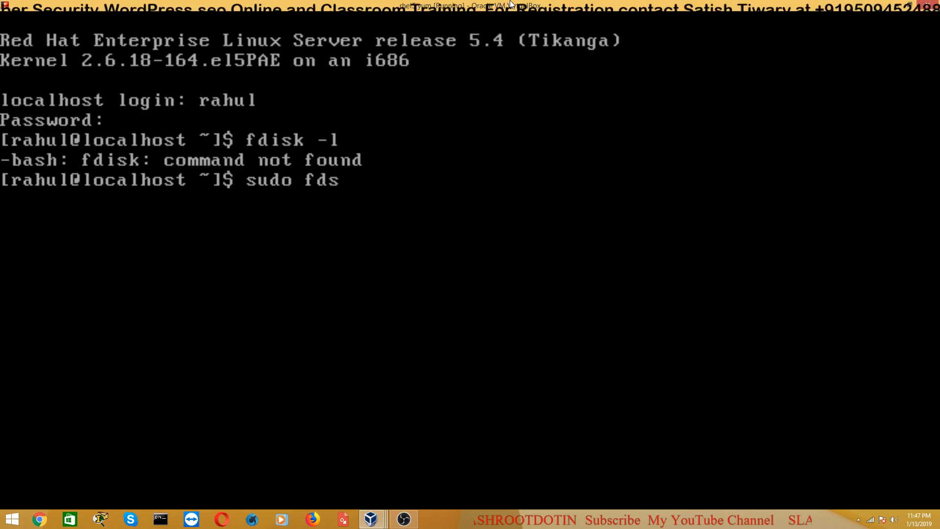
pyautogui.press('BackSpace')
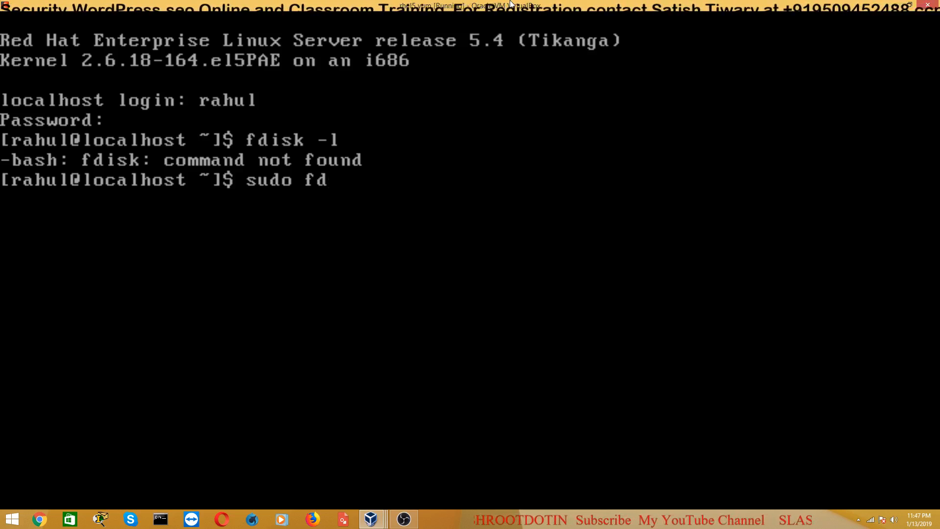
pyautogui.write('isk -l')
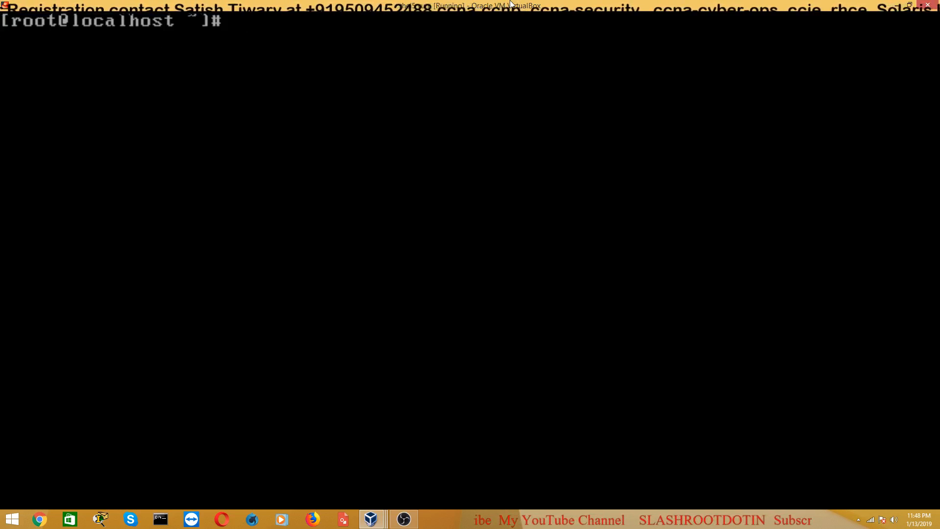
# Run visudo as root and move down to the 'root ALL=(ALL) ALL' rule.
pyautogui.write('visu')
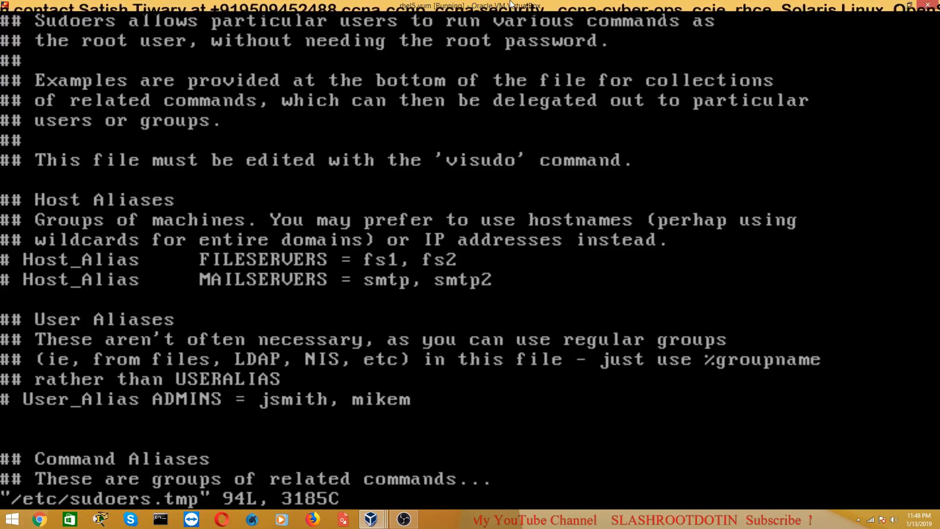
pyautogui.scroll(-3)
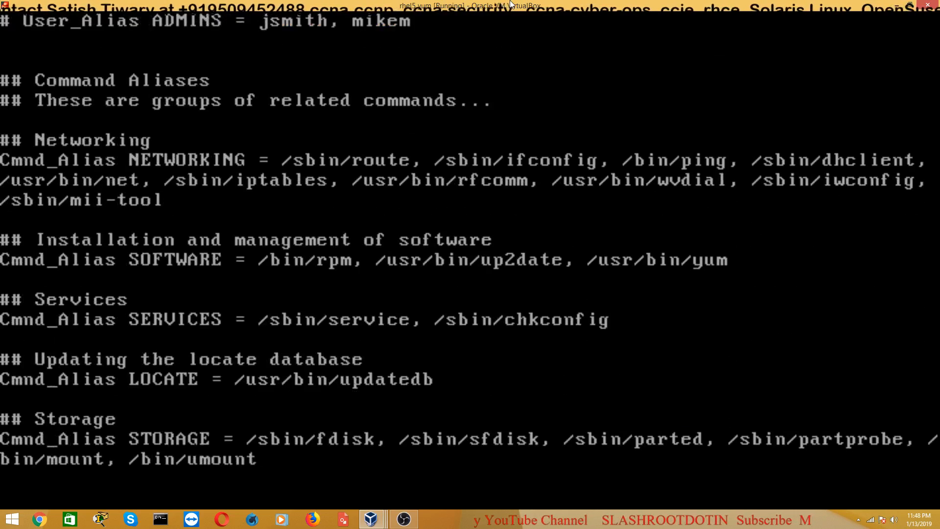
pyautogui.scroll(-3)
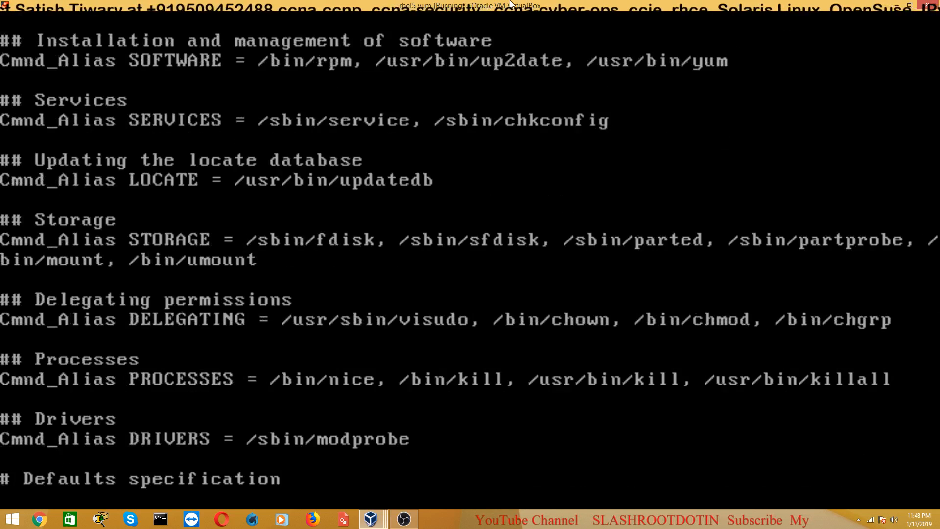
pyautogui.scroll(-3)
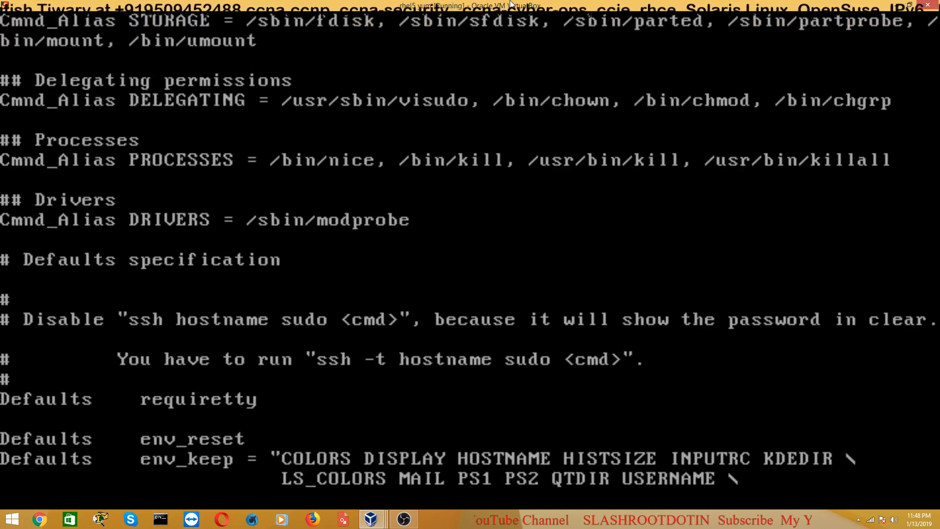
pyautogui.scroll(-3)
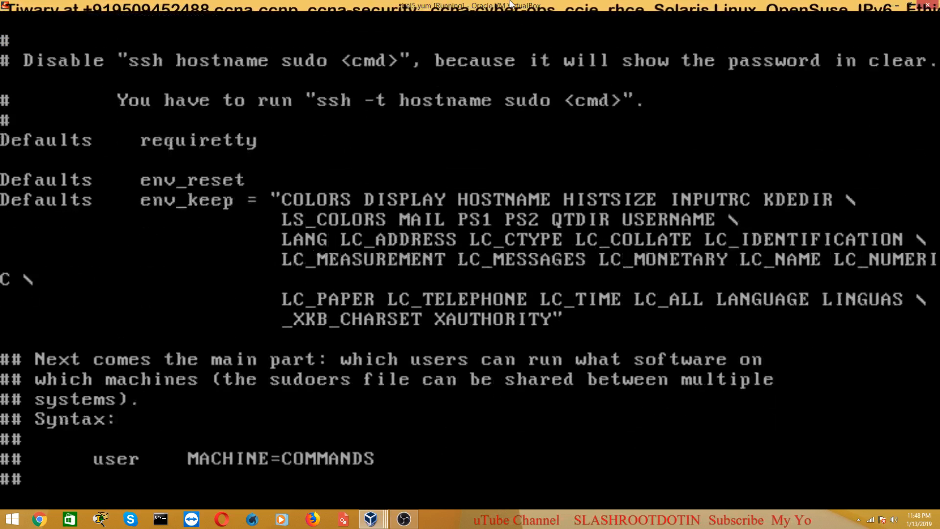
pyautogui.scroll(-3)
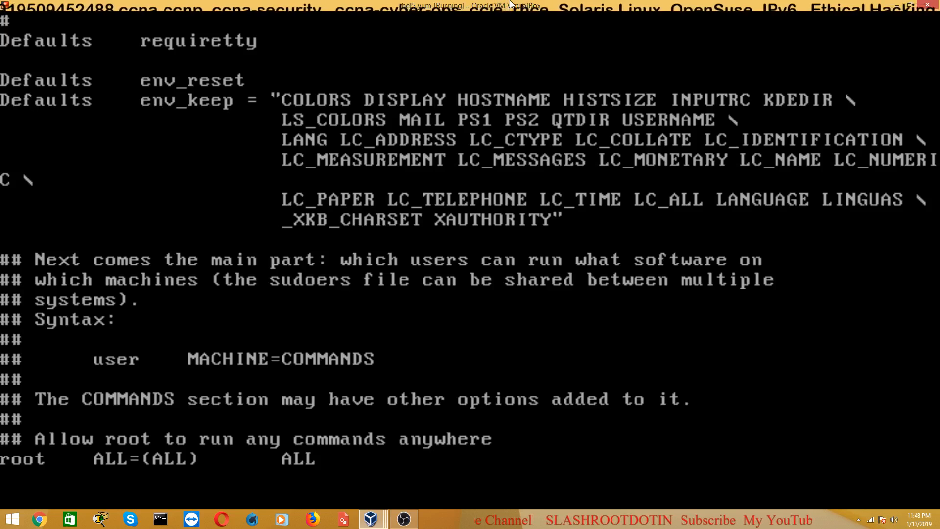
# Insert a new sudoers line below the root rule reading 'rahul ALL=(ALL)'.
pyautogui.press('i')
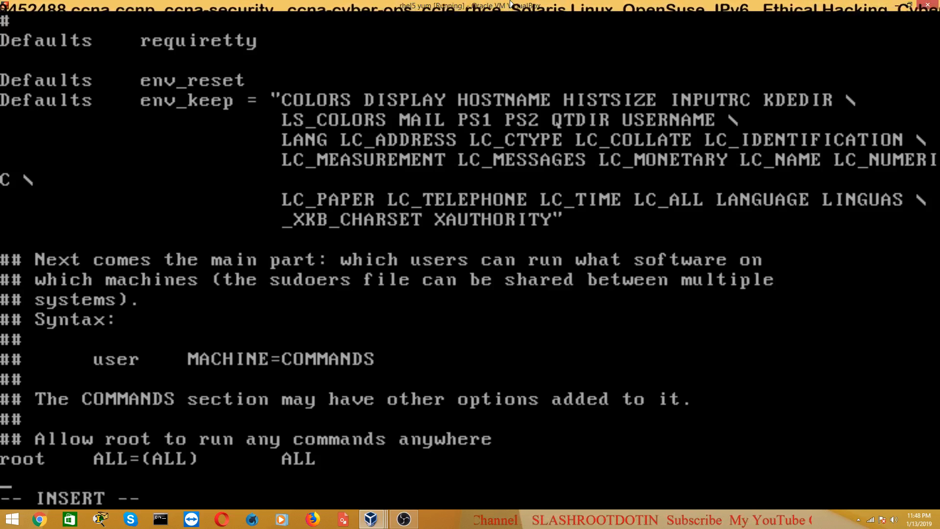
pyautogui.write('rahul   A')
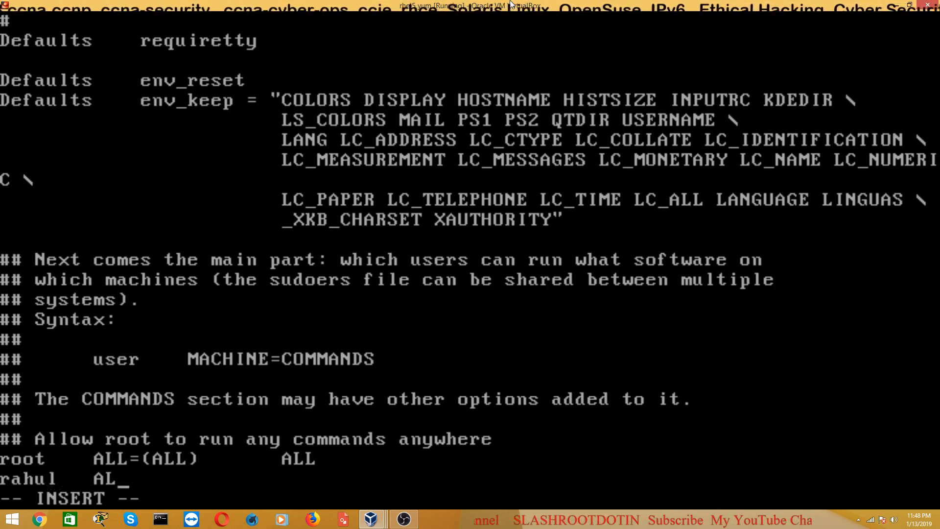
pyautogui.write('L=')
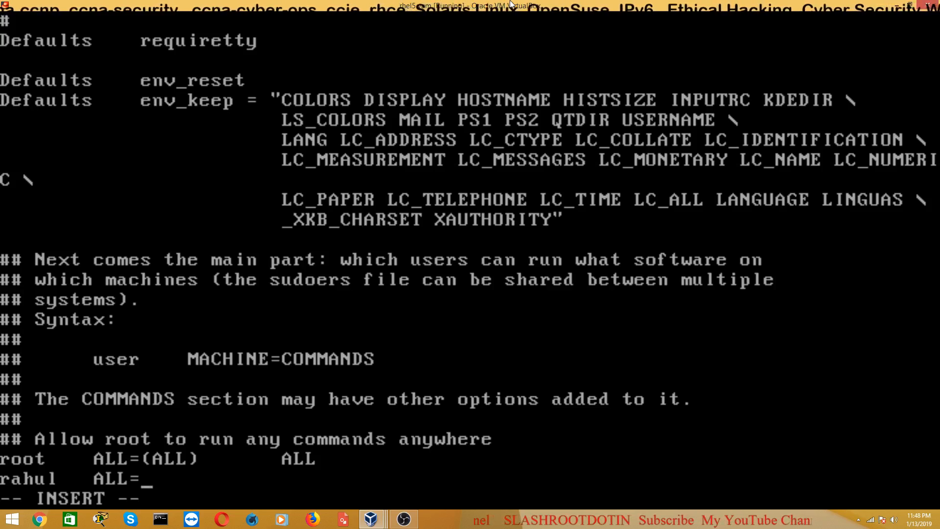
pyautogui.write('(')
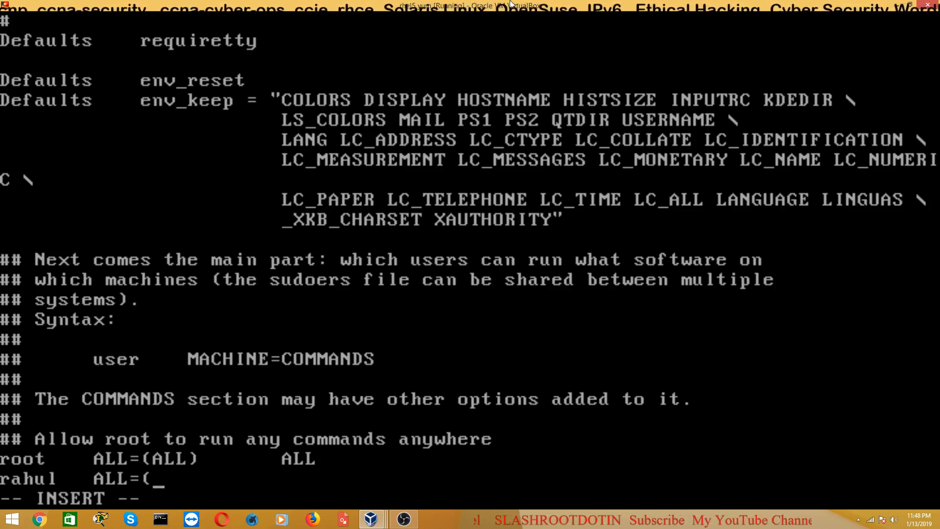
pyautogui.write('ALL')
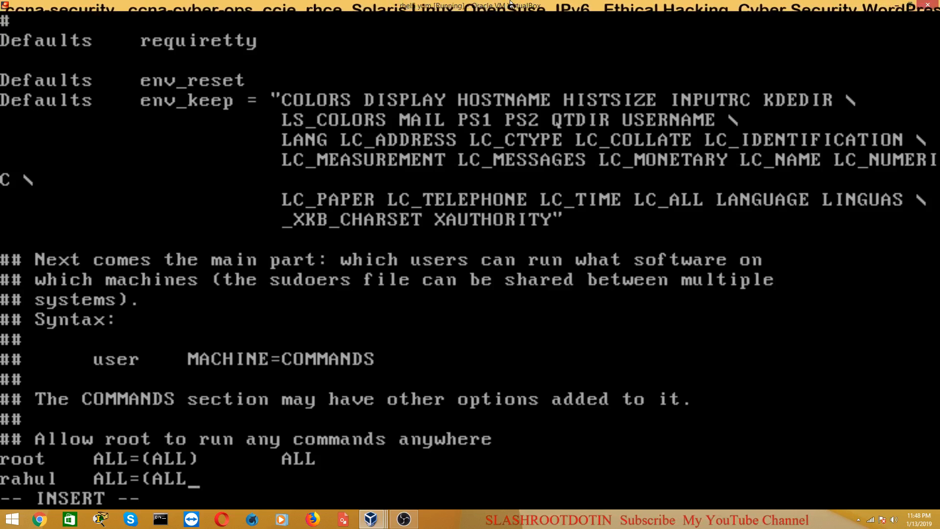
pyautogui.write(')')
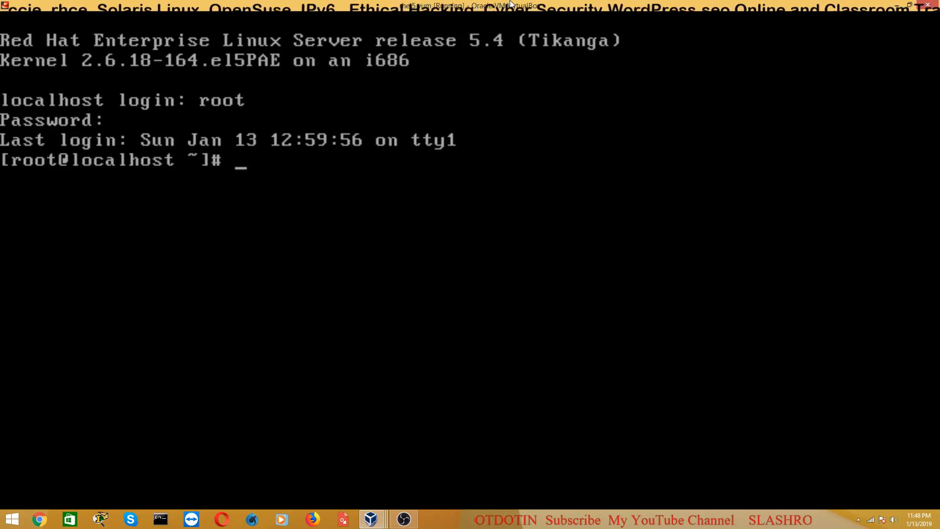
# At the root prompt, run the misspelled 'wheris fdisk' and start retyping whereis.
pyautogui.write('wher')
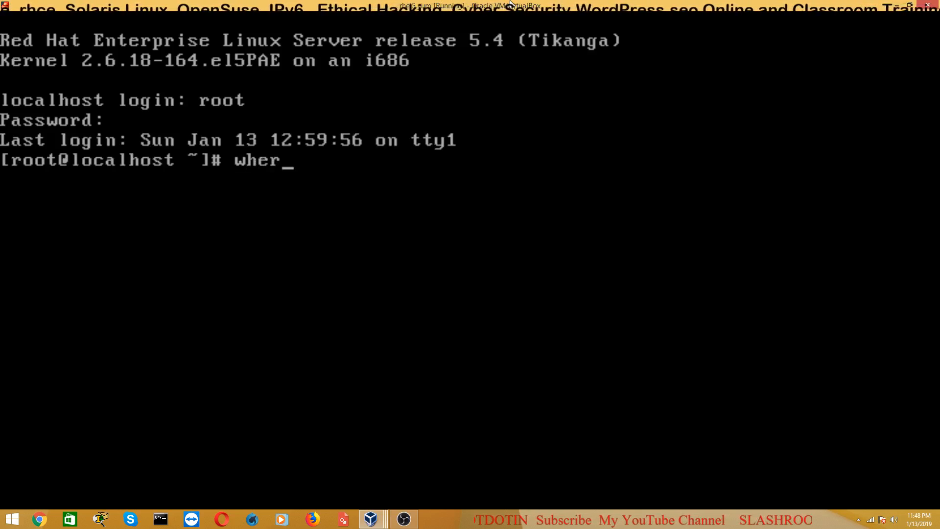
pyautogui.write('is fdisk')
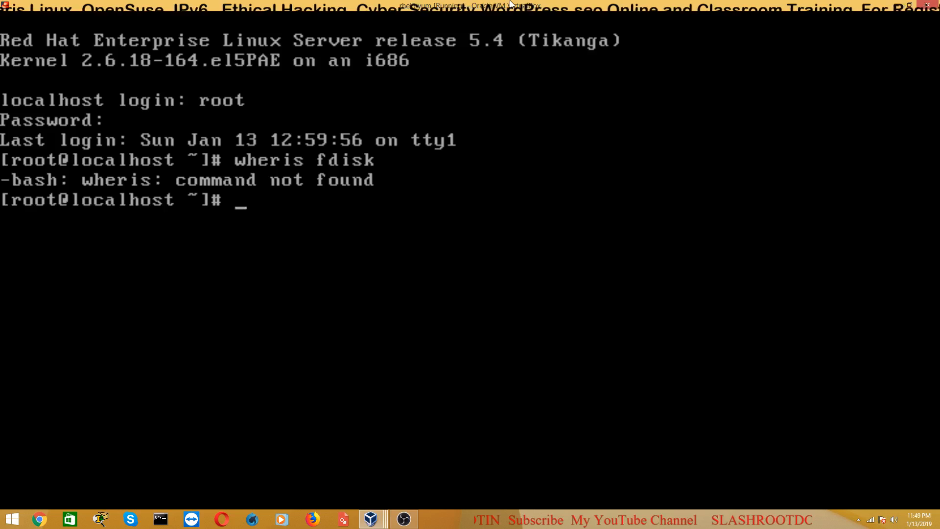
pyautogui.write('wher')
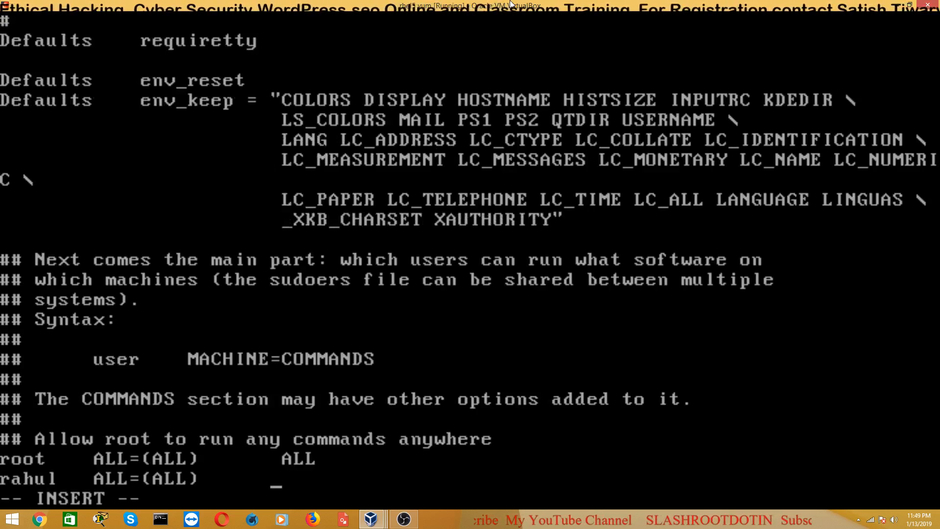
# Complete rahul's rule with '/sbin/fdisk -l', then save and quit the sudoers file with :wq.
pyautogui.write('/sb')
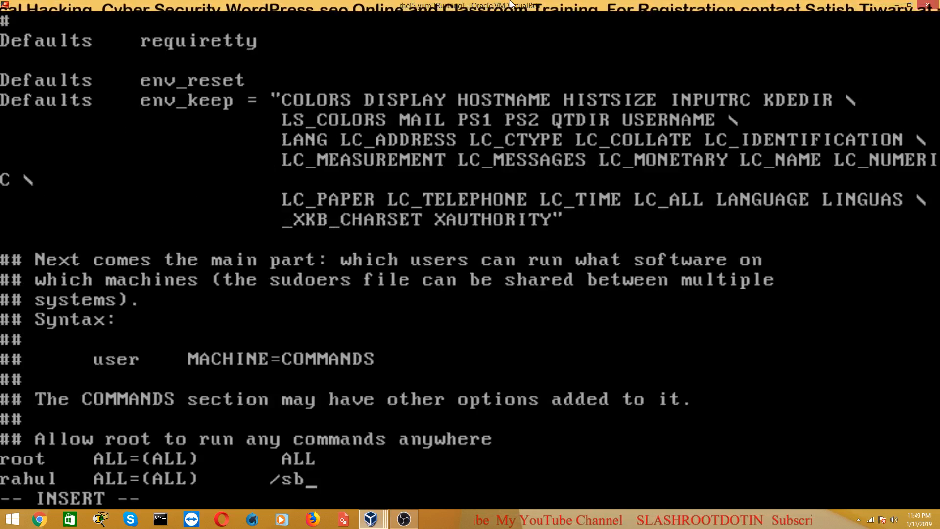
pyautogui.write('in/')
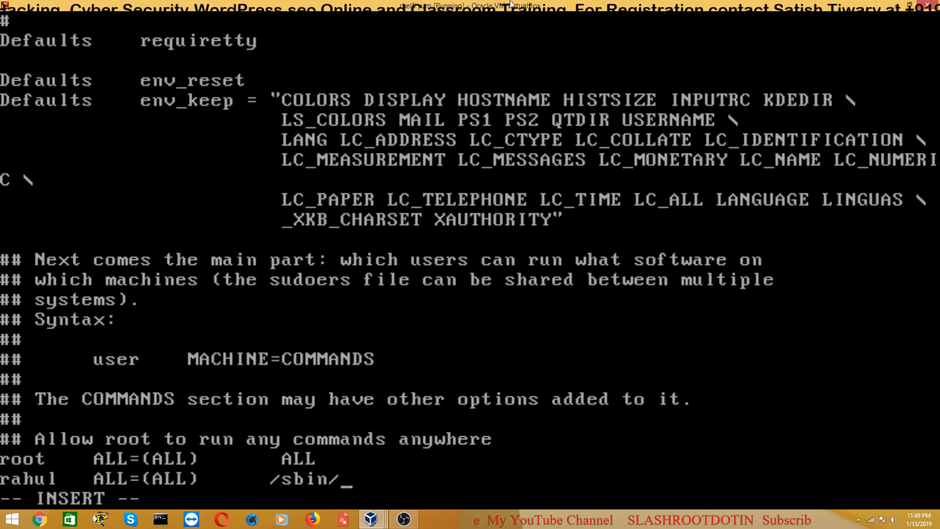
pyautogui.write('fdisk')
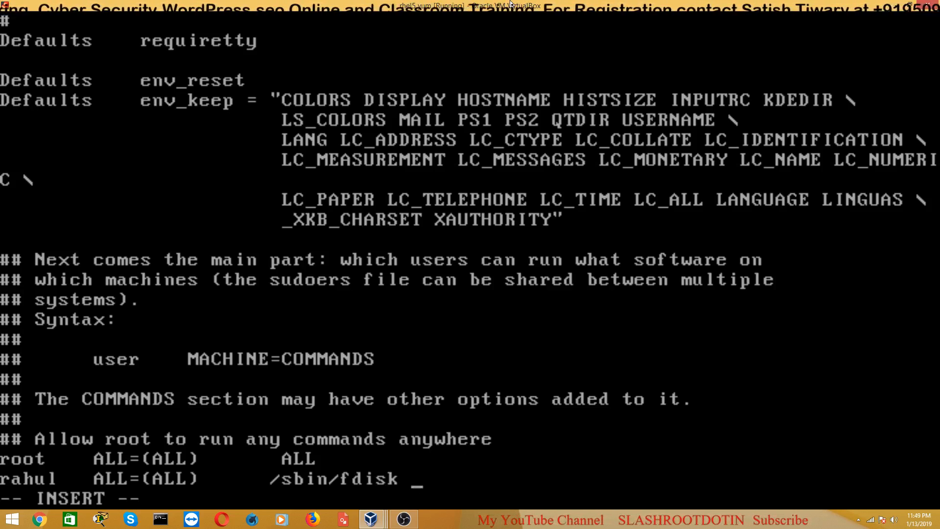
pyautogui.write('-l')
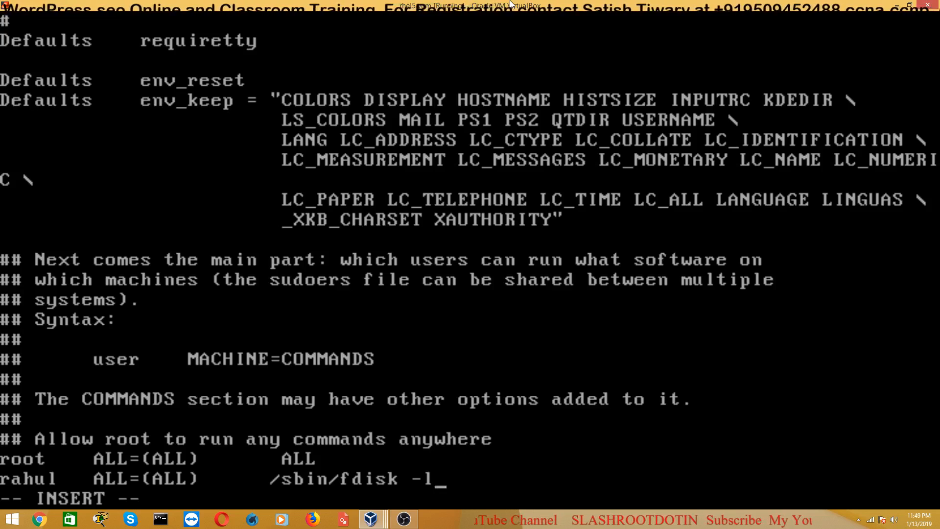
pyautogui.write(':wq')
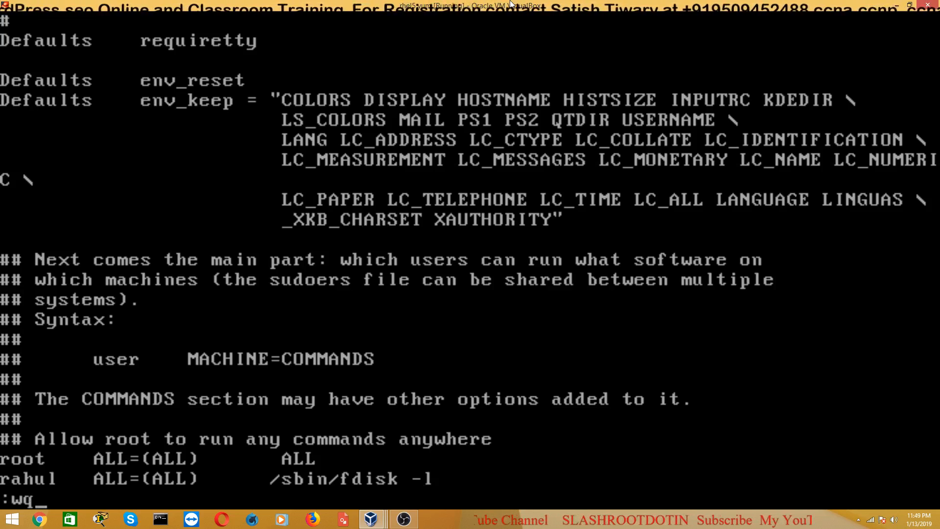
pyautogui.press('Return')
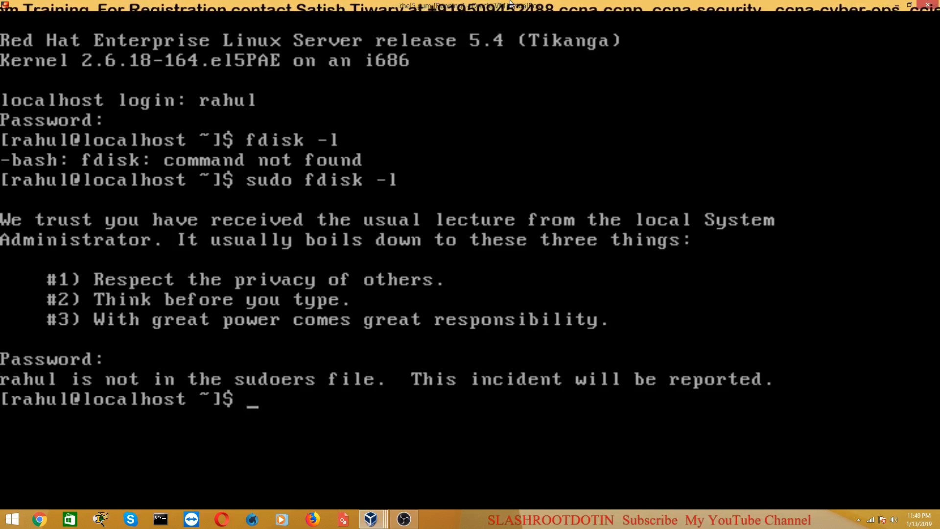
# As rahul, run 'sudo fdisk -l', which passes sudoers but reports fdisk: command not found.
pyautogui.write('s')
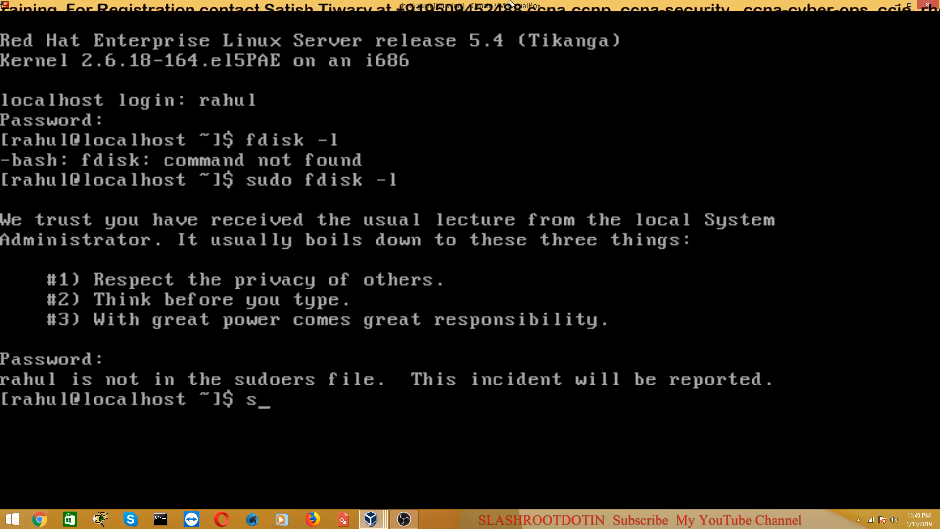
pyautogui.write('udo f')
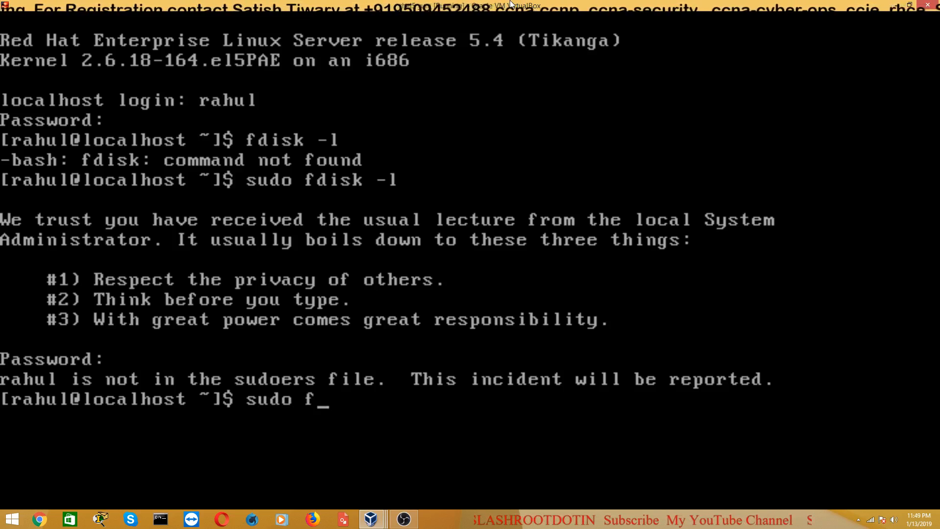
pyautogui.write('dis')
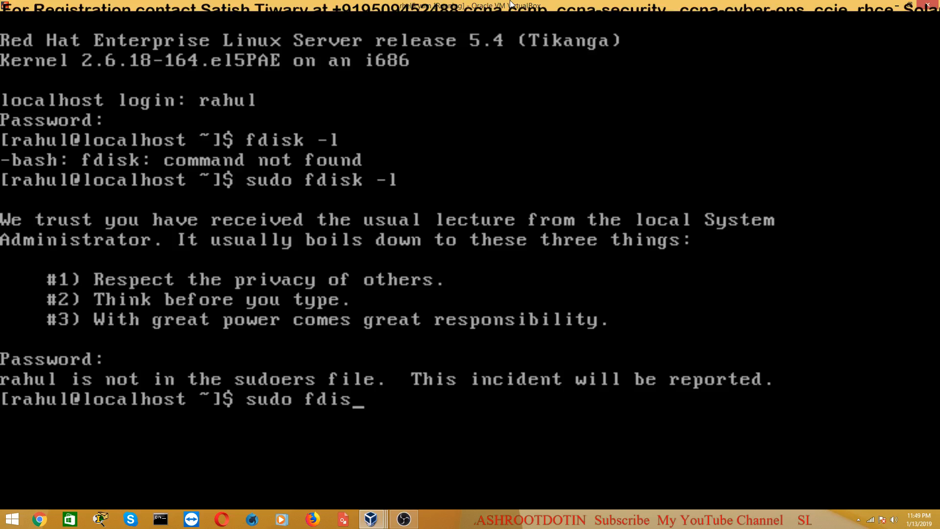
pyautogui.press('Return')
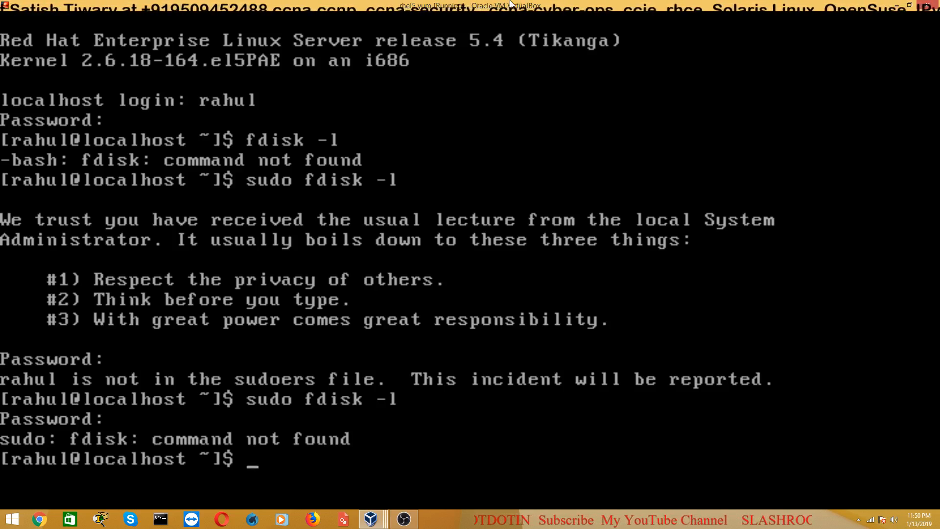
# As rahul, run 'sudo /sbin/fdisk -l' to list the 21.6 GB /dev/sda partition table.
pyautogui.write('sudo fdisk -l')
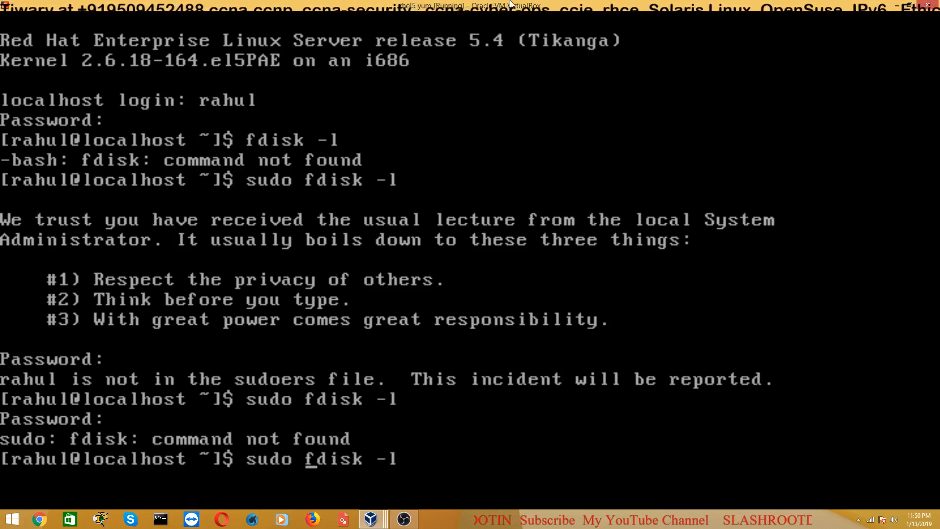
pyautogui.write('/sbin/')
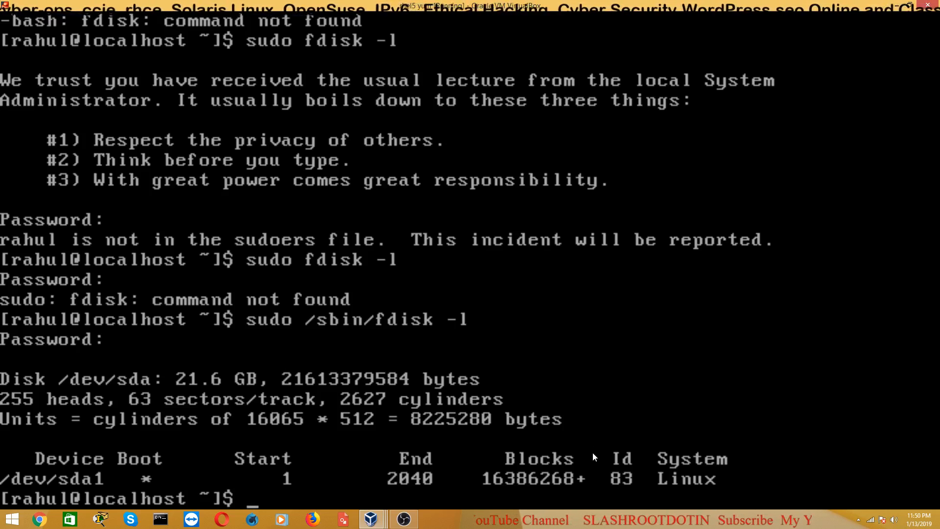
pyautogui.moveTo(555, 523)
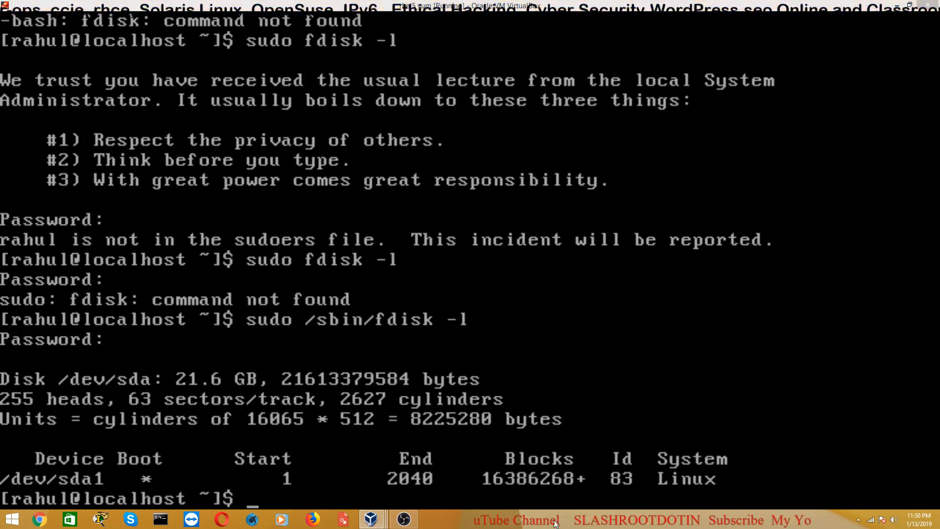